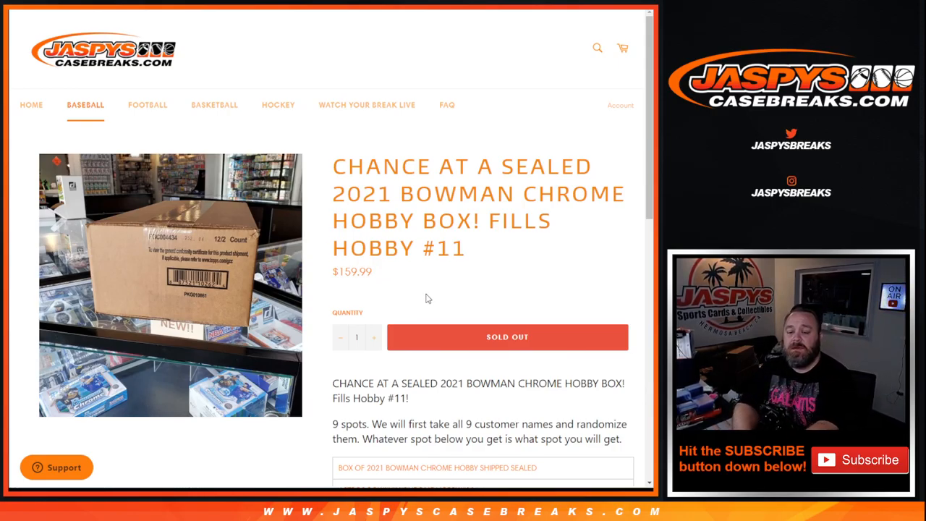
Roll two virtual dice on the Dice Roller, totaling six
{"action": "scroll", "scroll_direction": "down", "scroll_amount": 3}
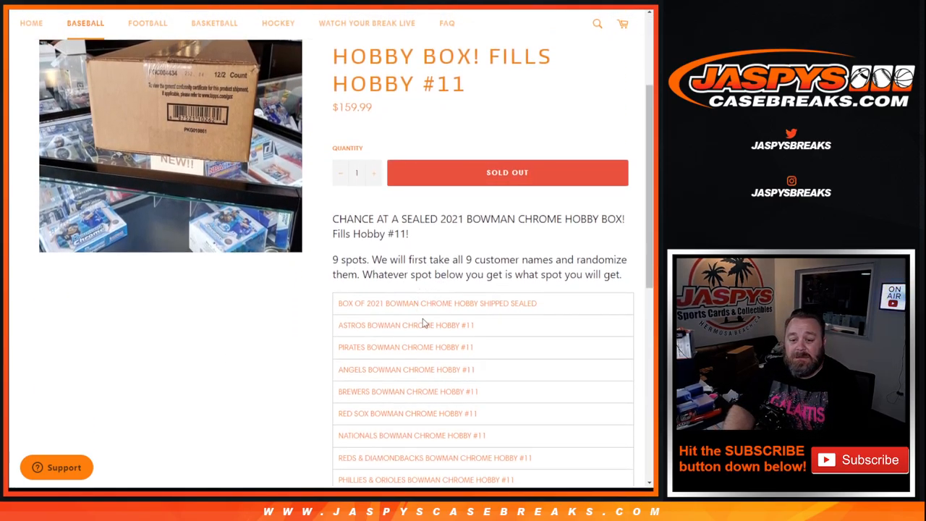
{"action": "scroll", "scroll_direction": "down", "scroll_amount": 3}
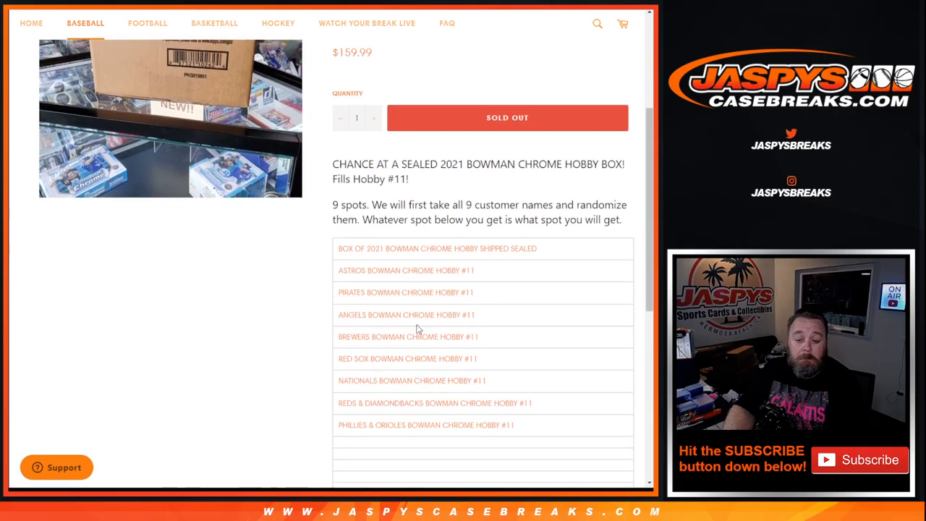
{"action": "mouse_move", "coordinate": [447, 414]}
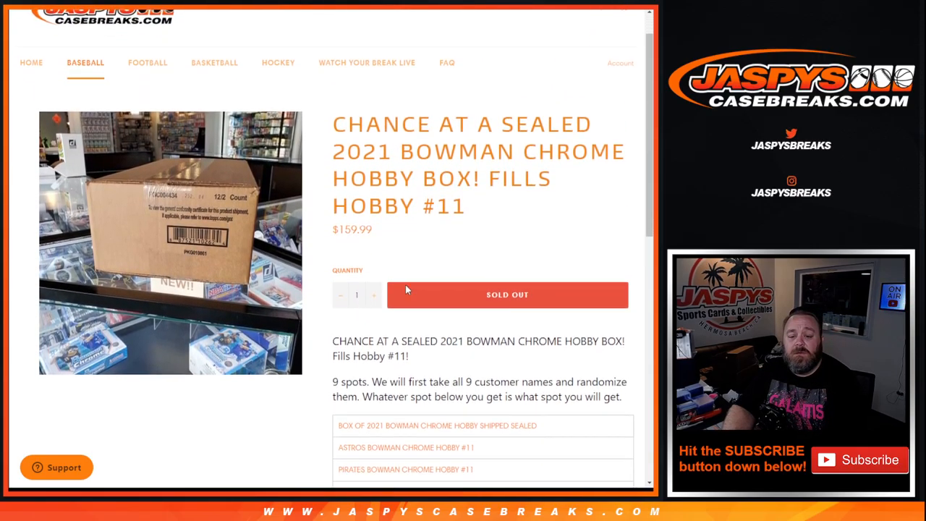
{"action": "scroll", "scroll_direction": "down", "scroll_amount": 3}
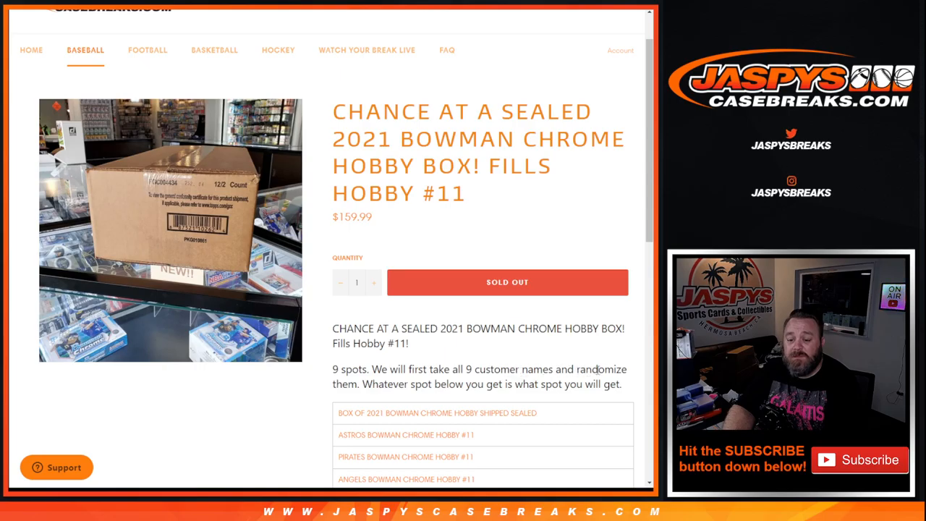
{"action": "scroll", "scroll_direction": "down", "scroll_amount": 3}
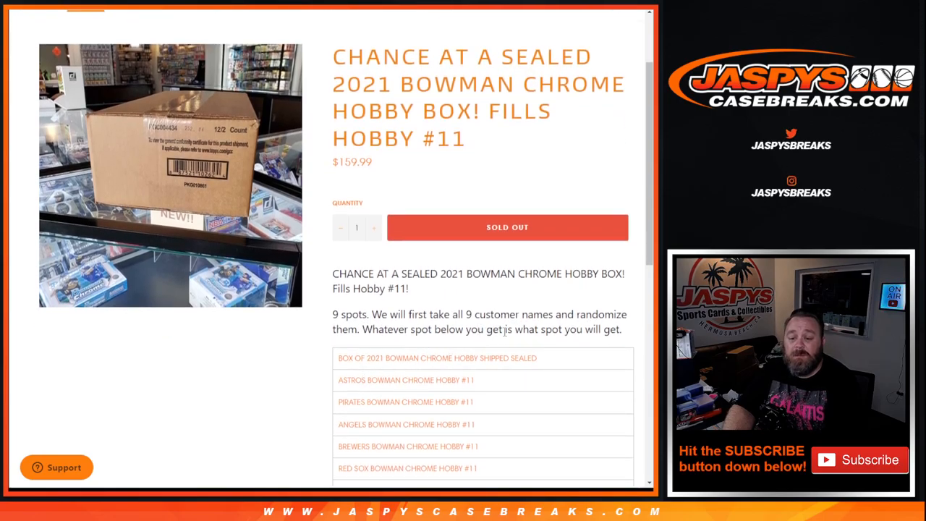
{"action": "scroll", "scroll_direction": "down", "scroll_amount": 3}
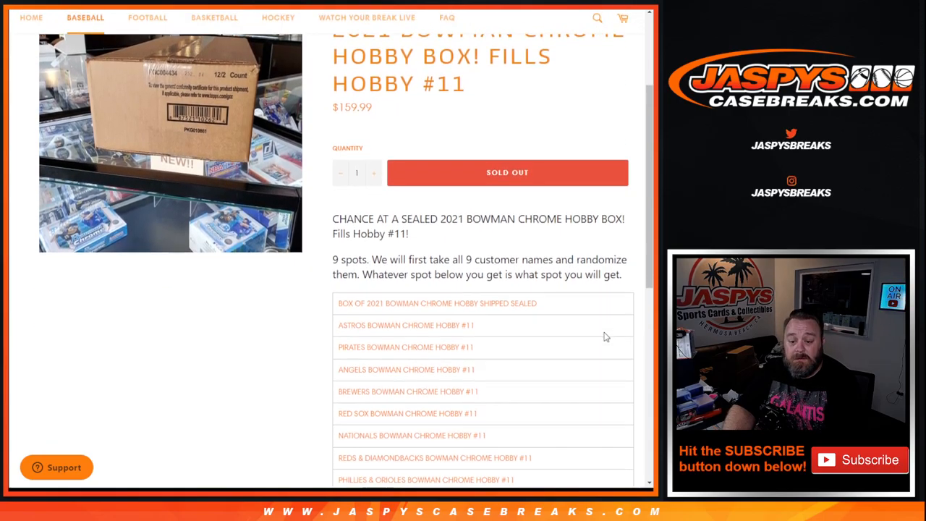
{"action": "scroll", "scroll_direction": "down", "scroll_amount": 3}
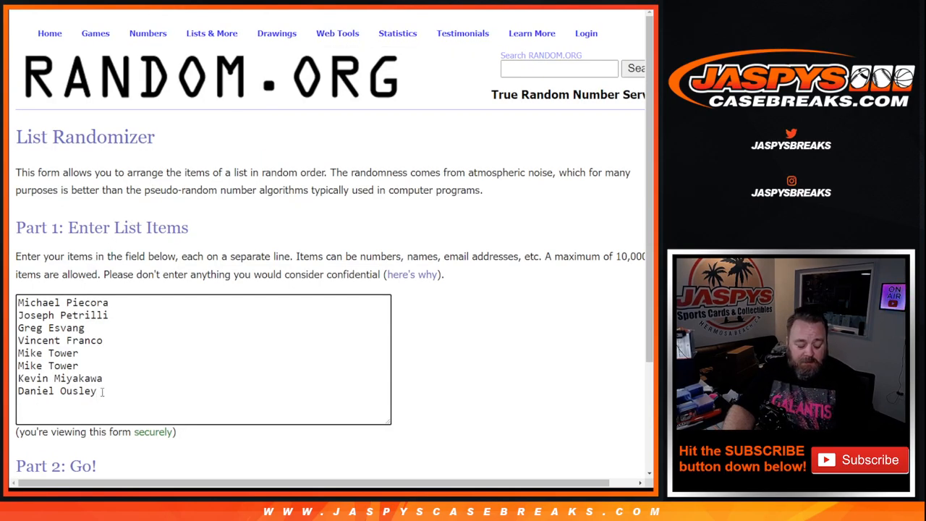
{"action": "type", "text": "*"}
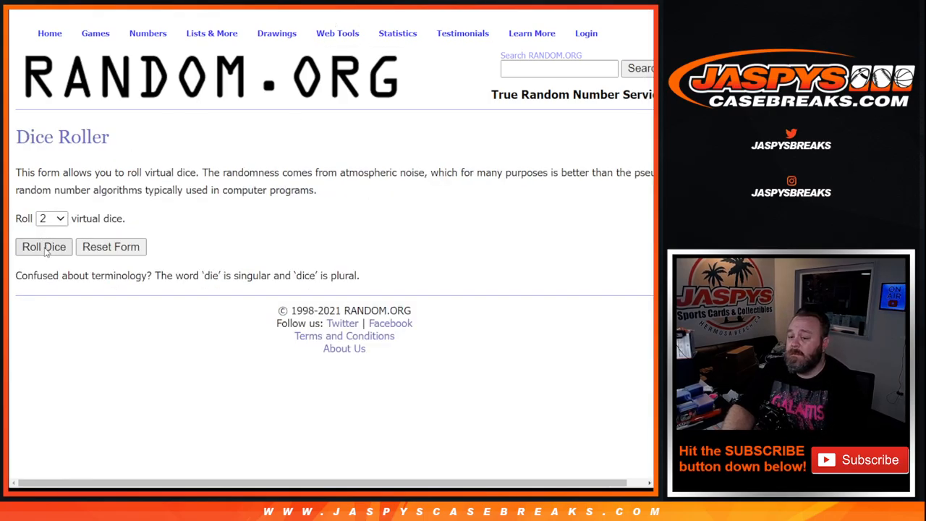
{"action": "left_click", "coordinate": [44, 246]}
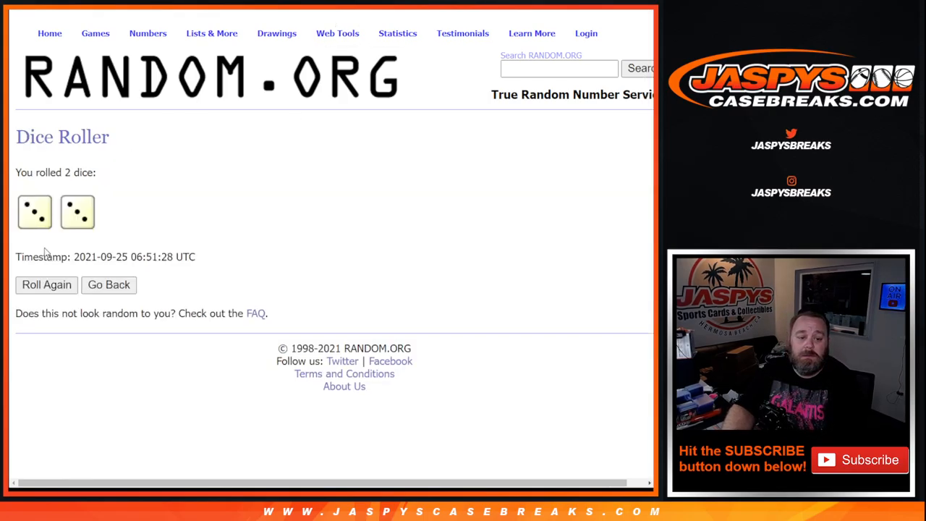
Shuffle the eight customer names repeatedly, then select the first-place name
{"action": "left_click", "coordinate": [109, 285]}
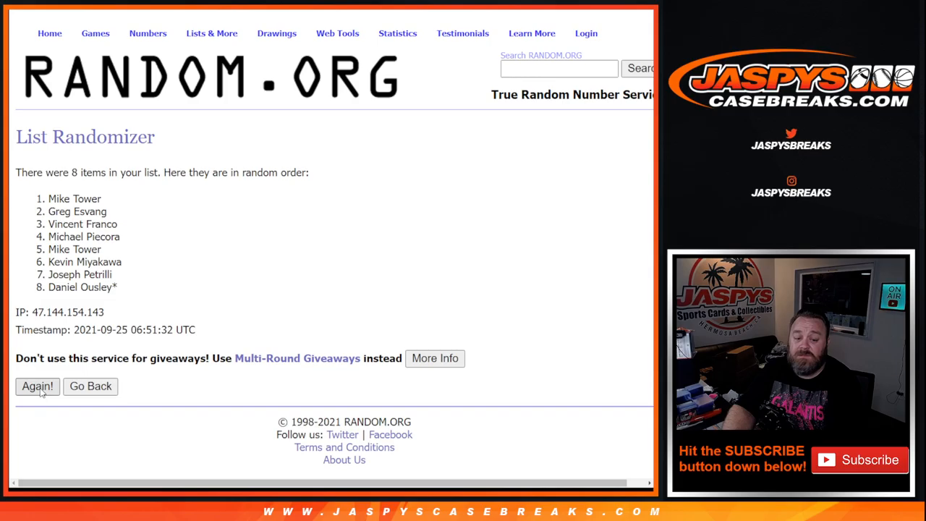
{"action": "left_click", "coordinate": [37, 385]}
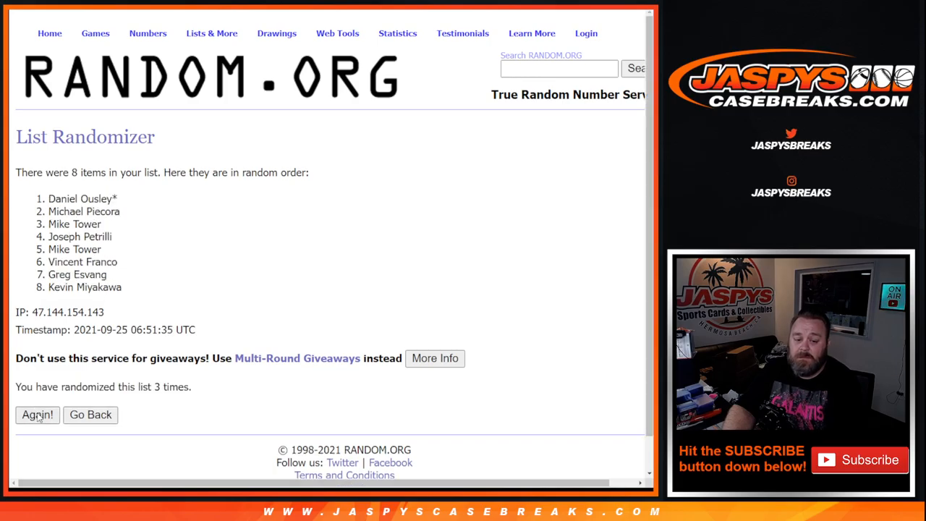
{"action": "left_click", "coordinate": [37, 415]}
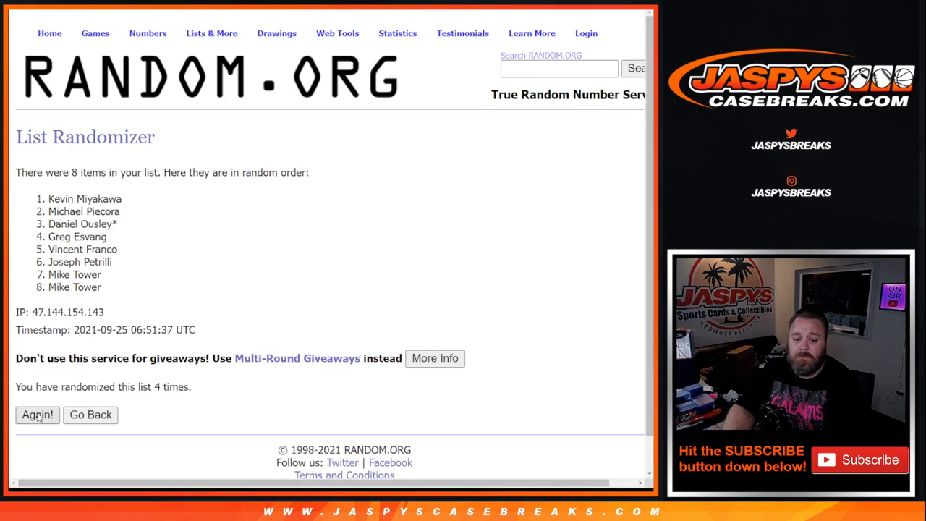
{"action": "left_click", "coordinate": [37, 414]}
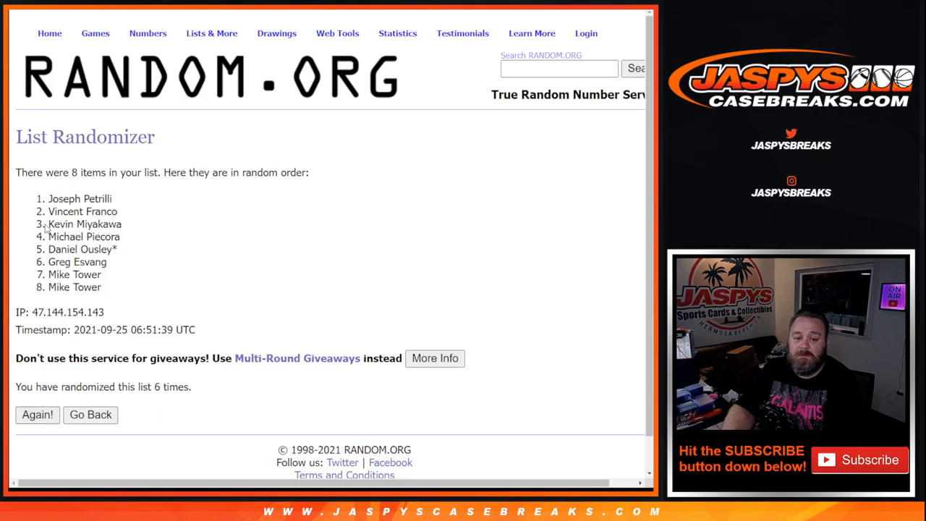
{"action": "left_click_drag", "start_coordinate": [47, 198], "coordinate": [116, 212]}
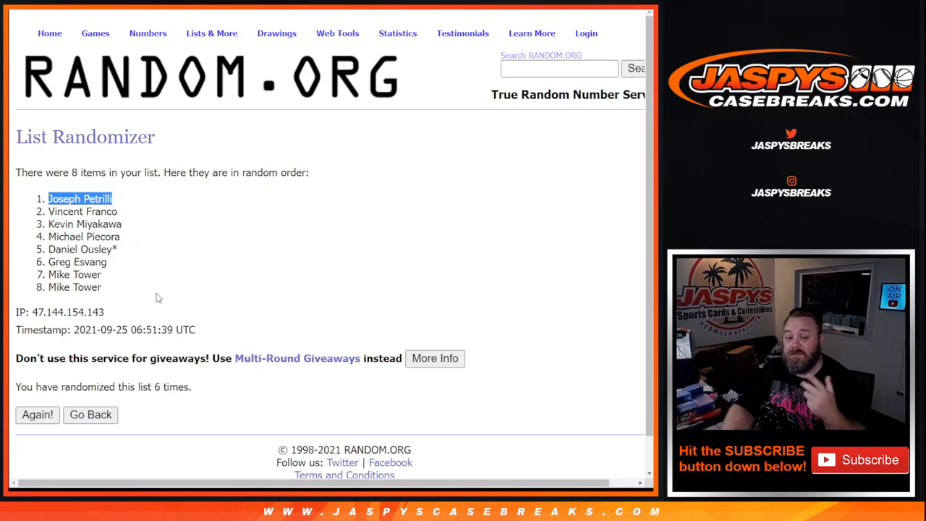
{"action": "mouse_move", "coordinate": [136, 255]}
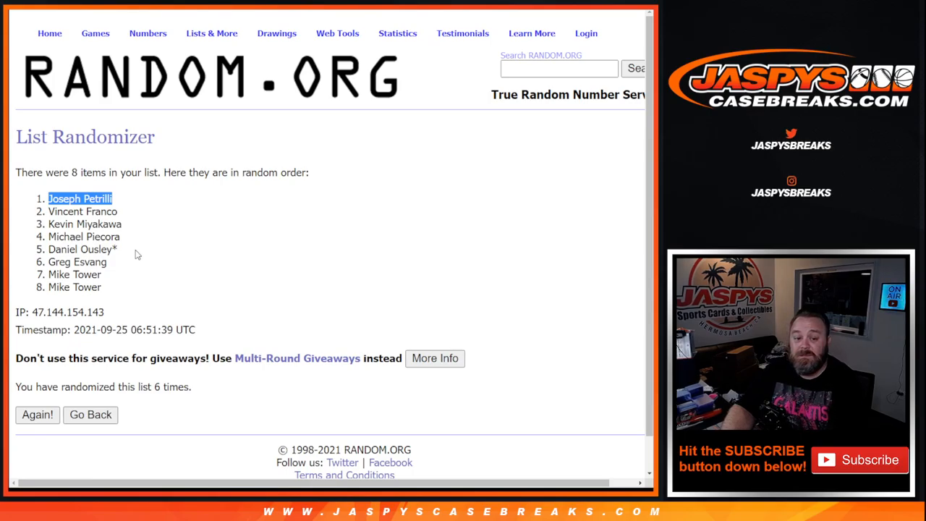
{"action": "mouse_move", "coordinate": [108, 212]}
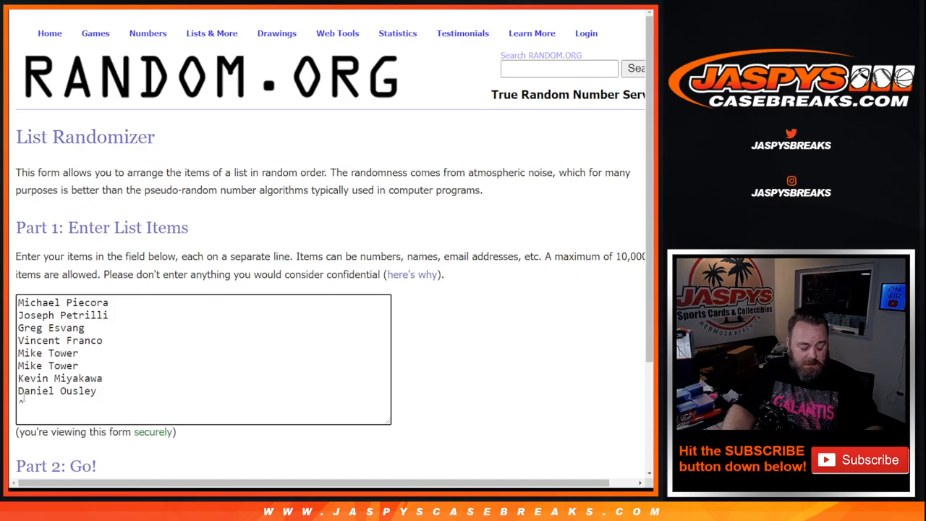
{"action": "type", "text": "Joseph Petrilli"}
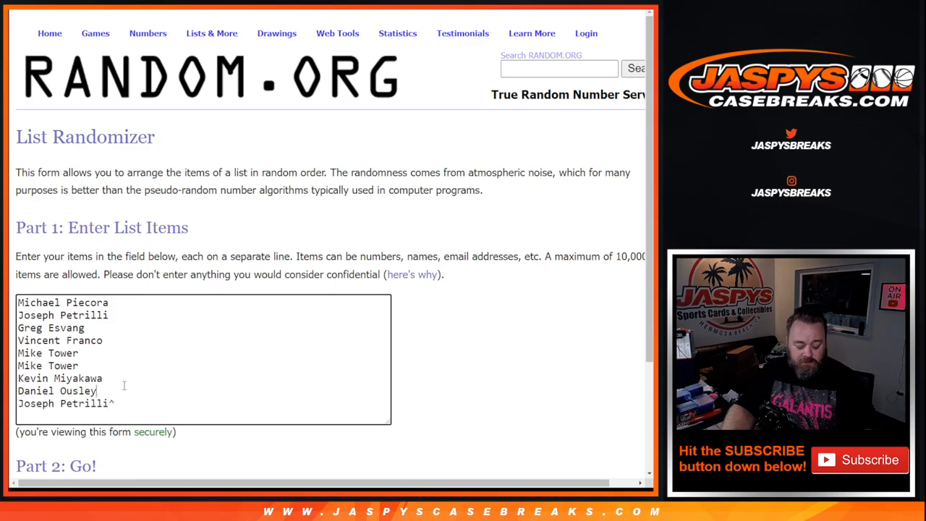
{"action": "type", "text": "*"}
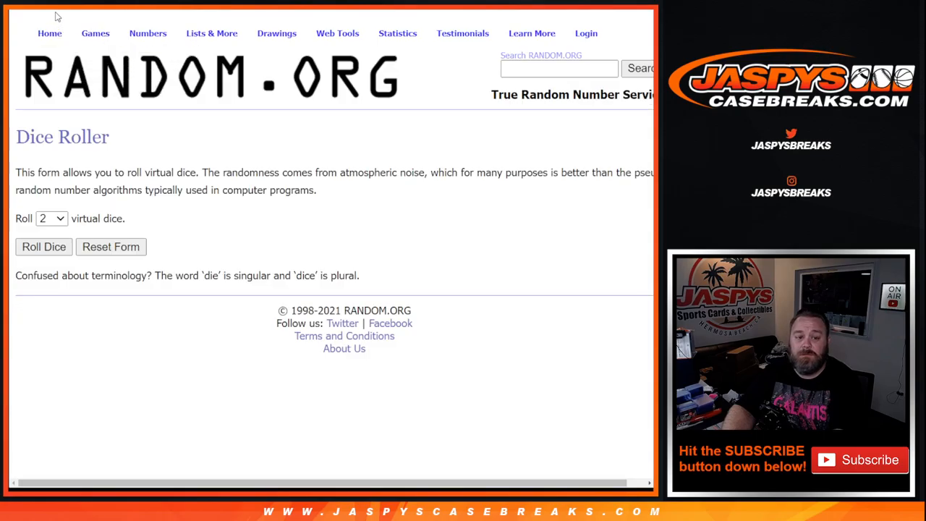
Randomize the nine-name list, then re-shuffle it five more times
{"action": "left_click", "coordinate": [43, 247]}
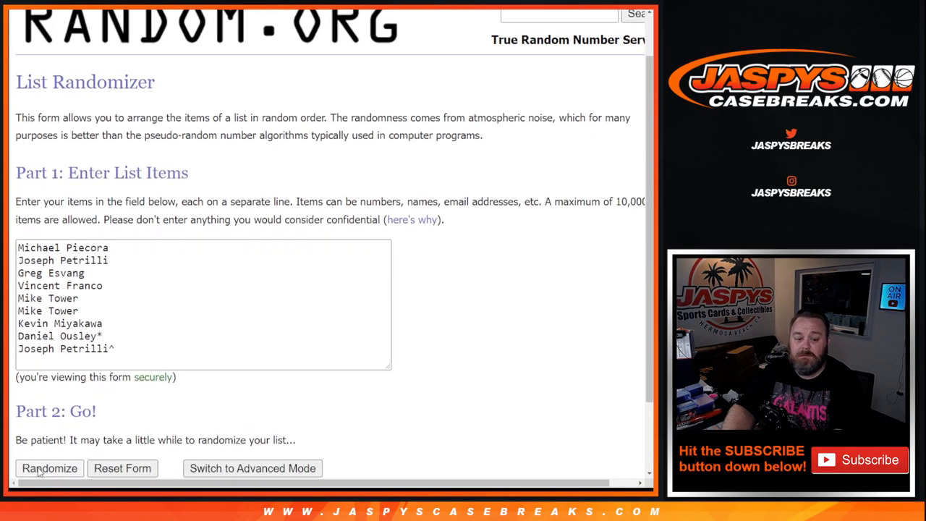
{"action": "left_click", "coordinate": [49, 468]}
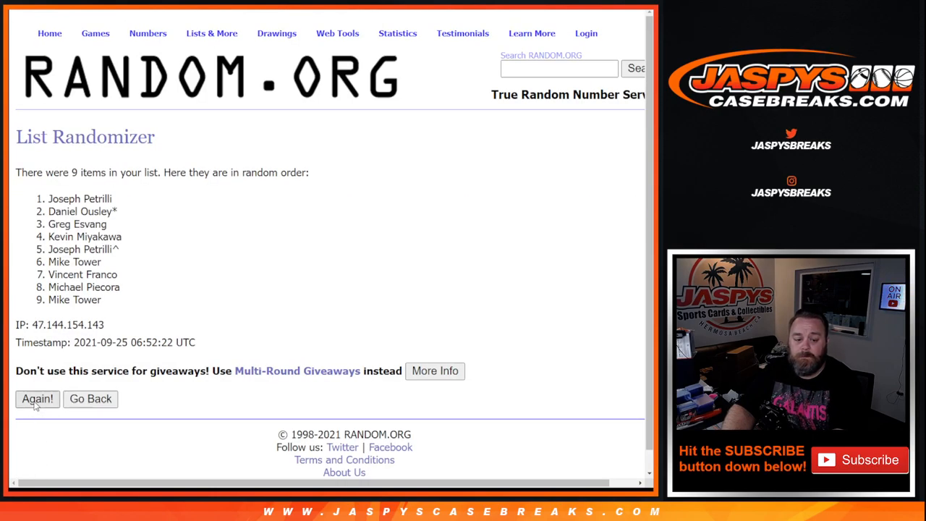
{"action": "left_click", "coordinate": [37, 399]}
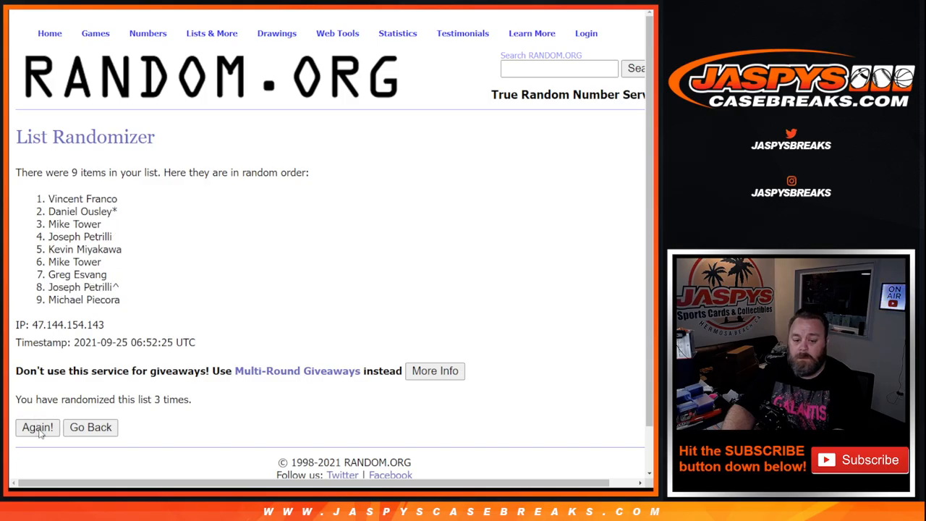
{"action": "left_click", "coordinate": [37, 427]}
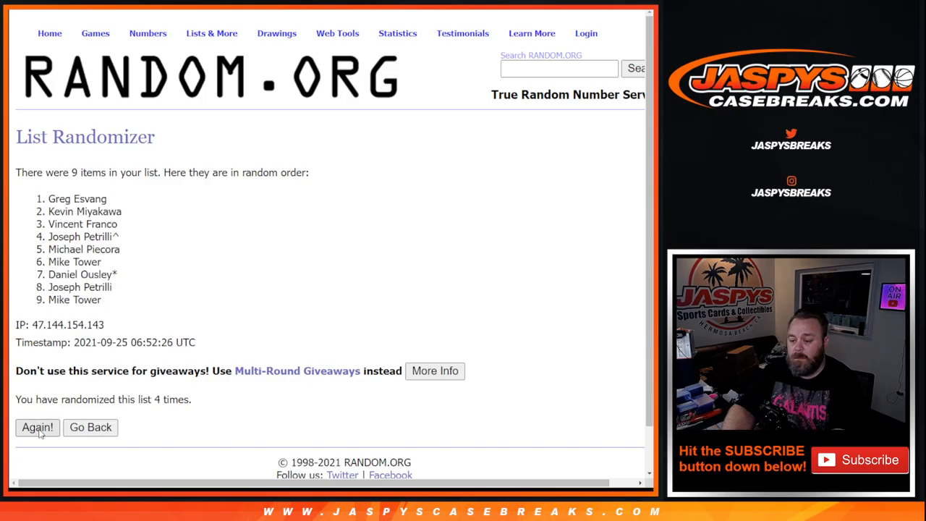
{"action": "left_click", "coordinate": [37, 427]}
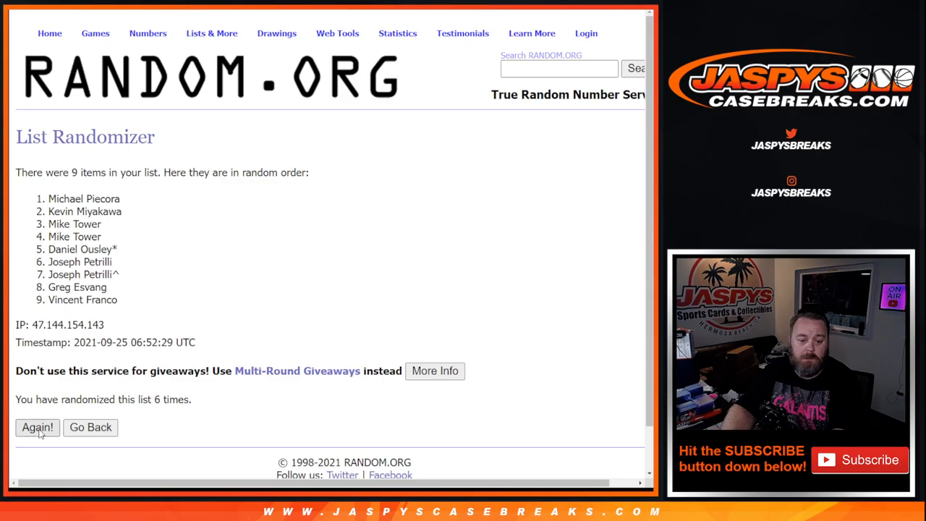
{"action": "left_click", "coordinate": [36, 427]}
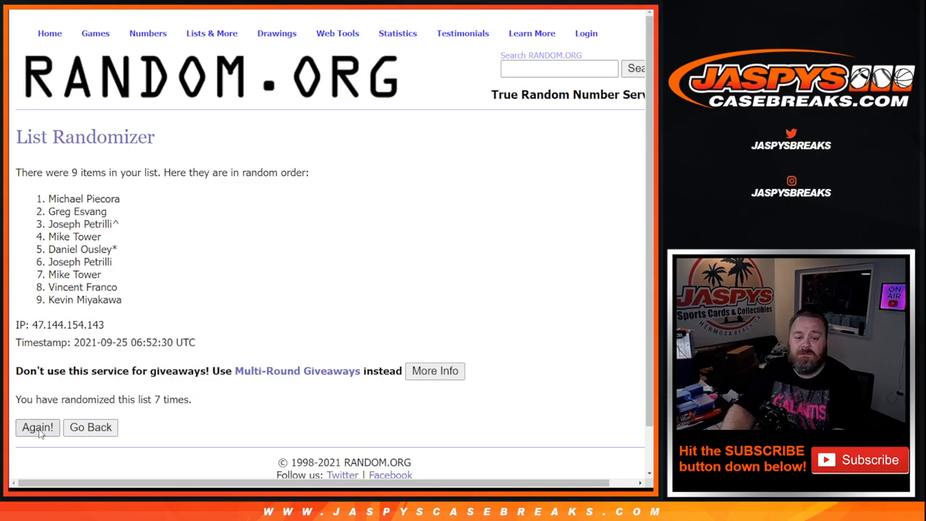
{"action": "left_click", "coordinate": [36, 427]}
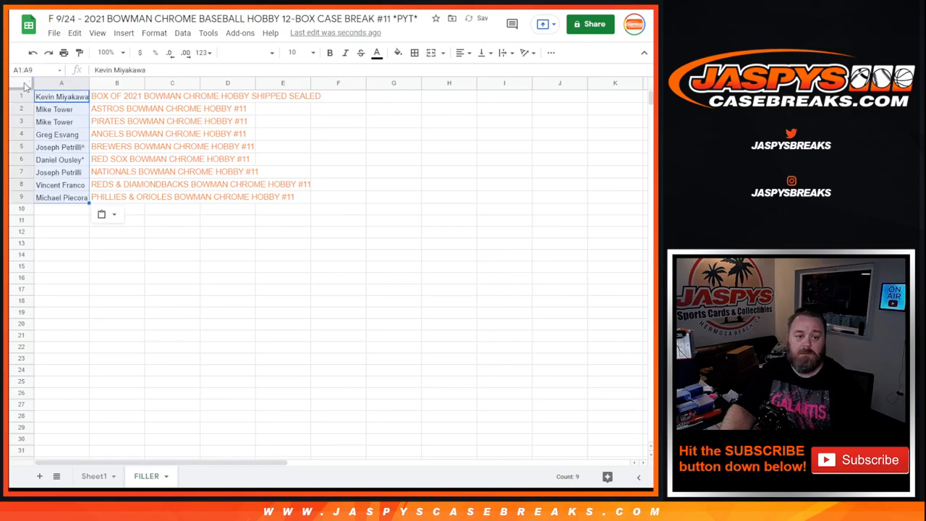
Select every cell on the sheet and set the font size to 14
{"action": "left_click", "coordinate": [246, 52]}
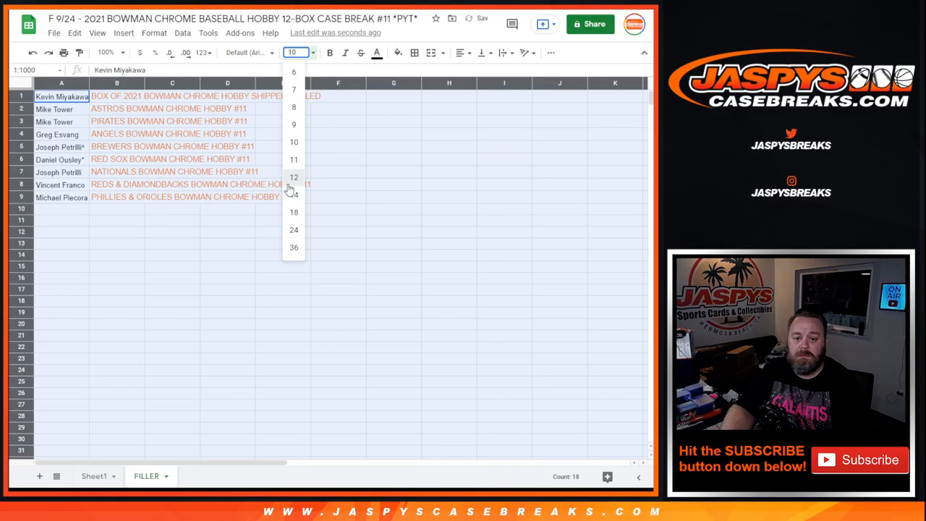
{"action": "left_click", "coordinate": [294, 177]}
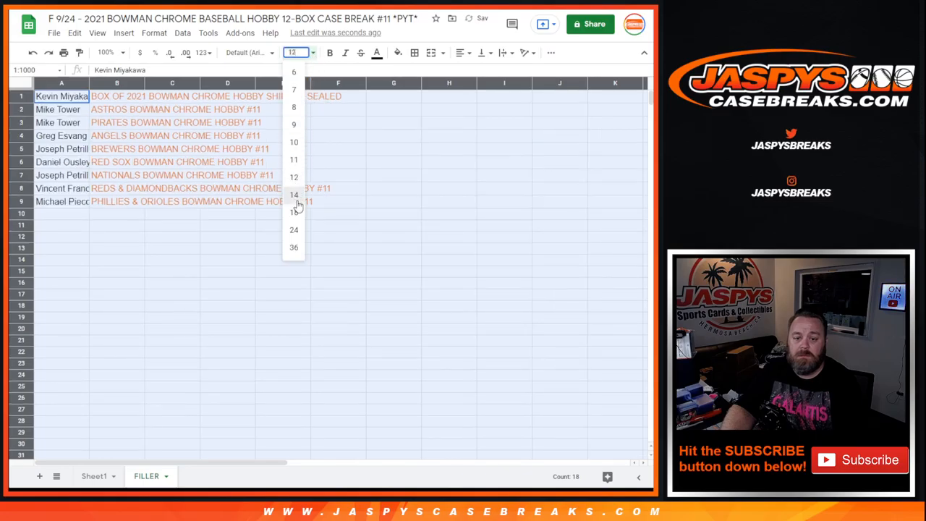
{"action": "left_click", "coordinate": [376, 52]}
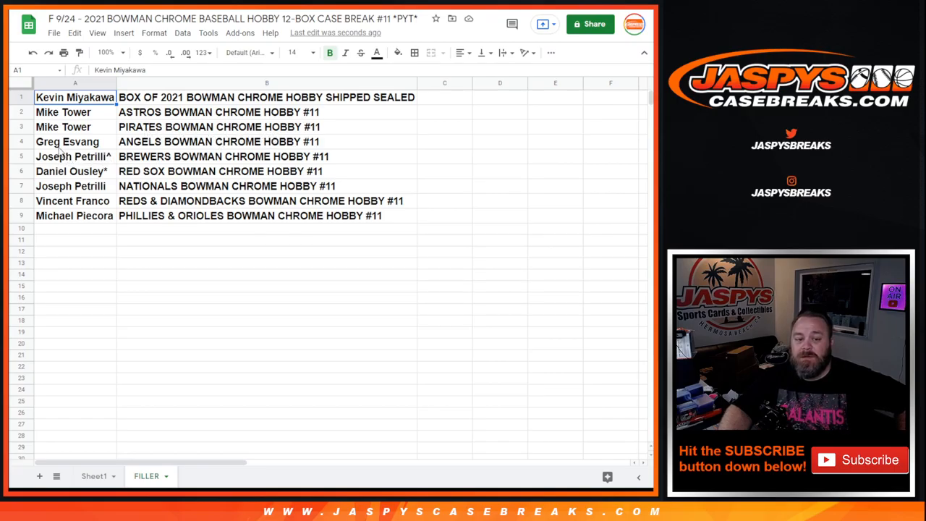
{"action": "left_click", "coordinate": [75, 141]}
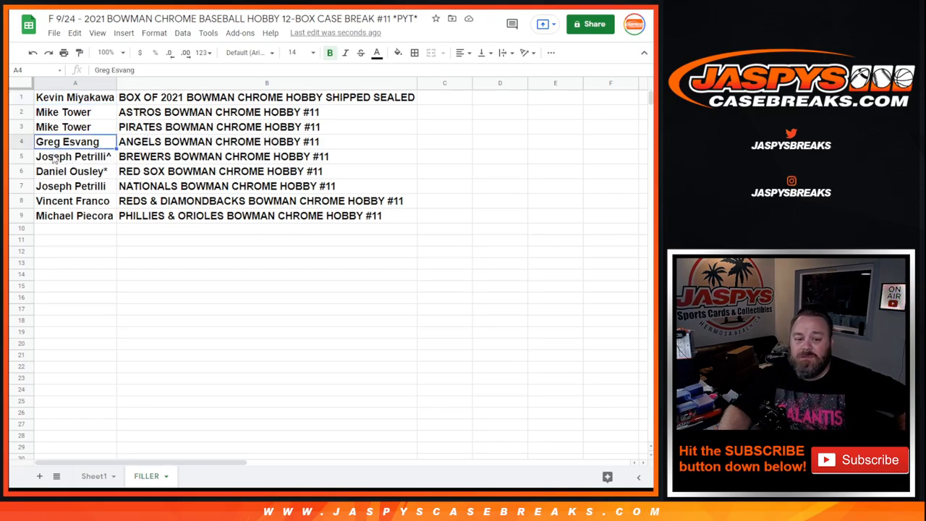
{"action": "left_click", "coordinate": [72, 171]}
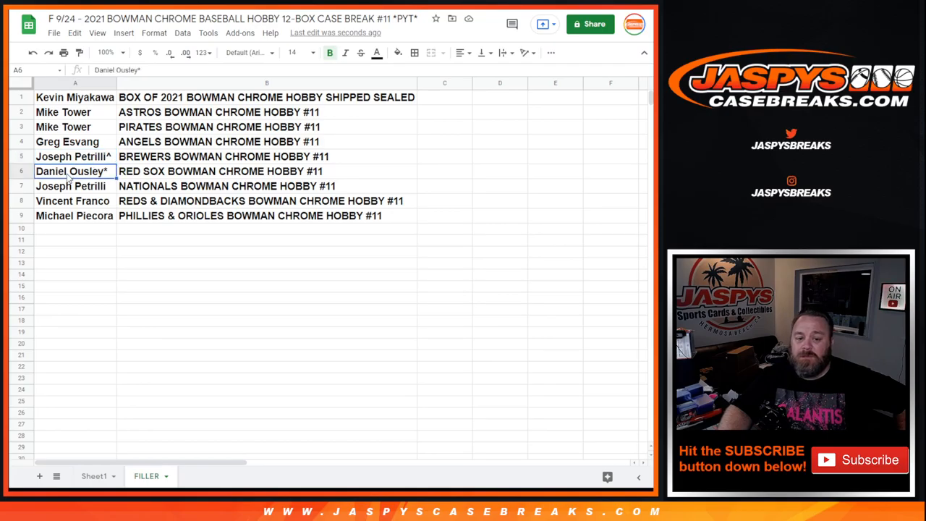
{"action": "left_click", "coordinate": [71, 186]}
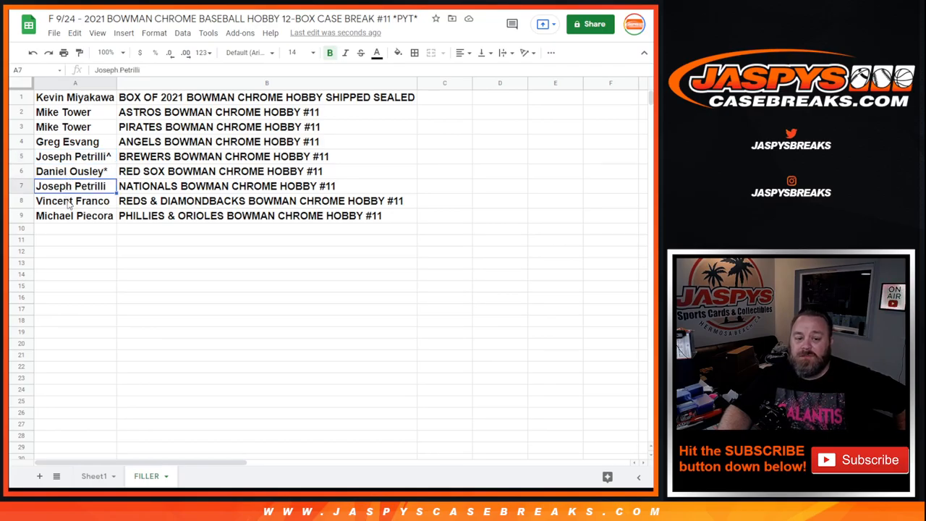
{"action": "left_click", "coordinate": [73, 201]}
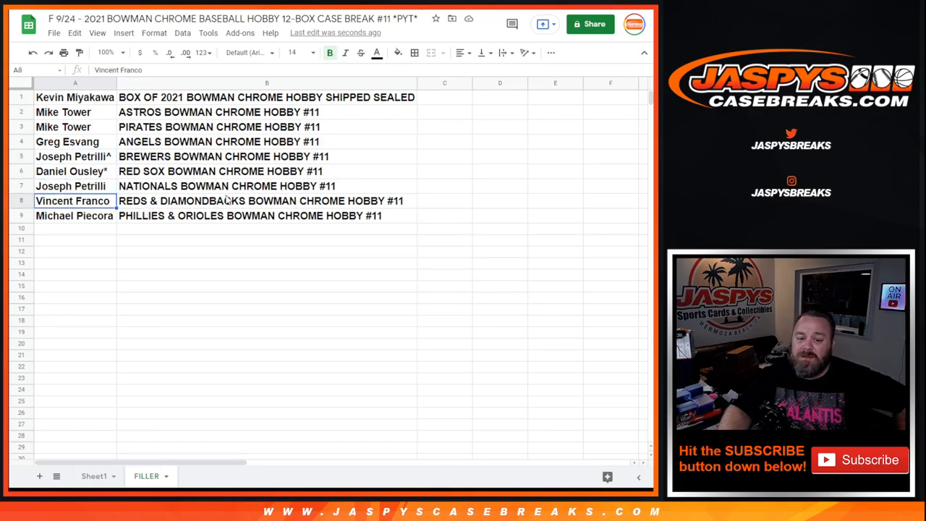
{"action": "left_click", "coordinate": [74, 216]}
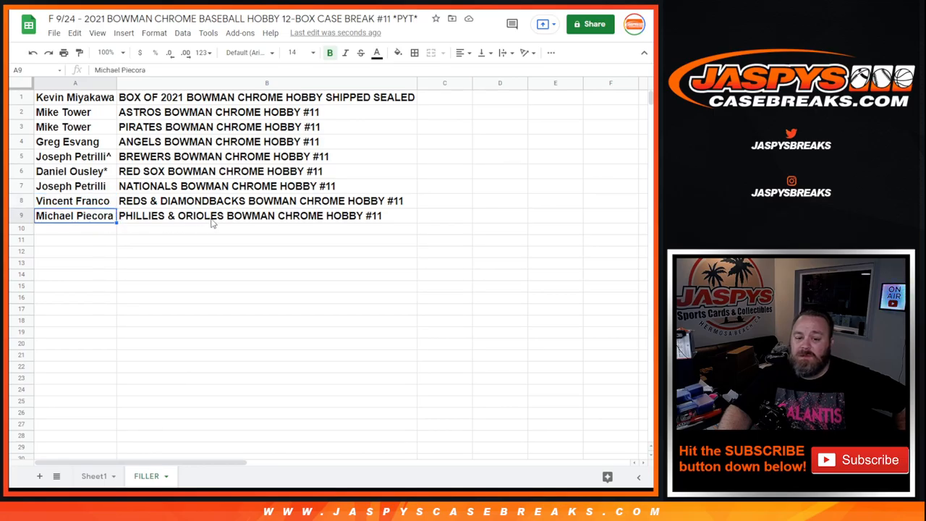